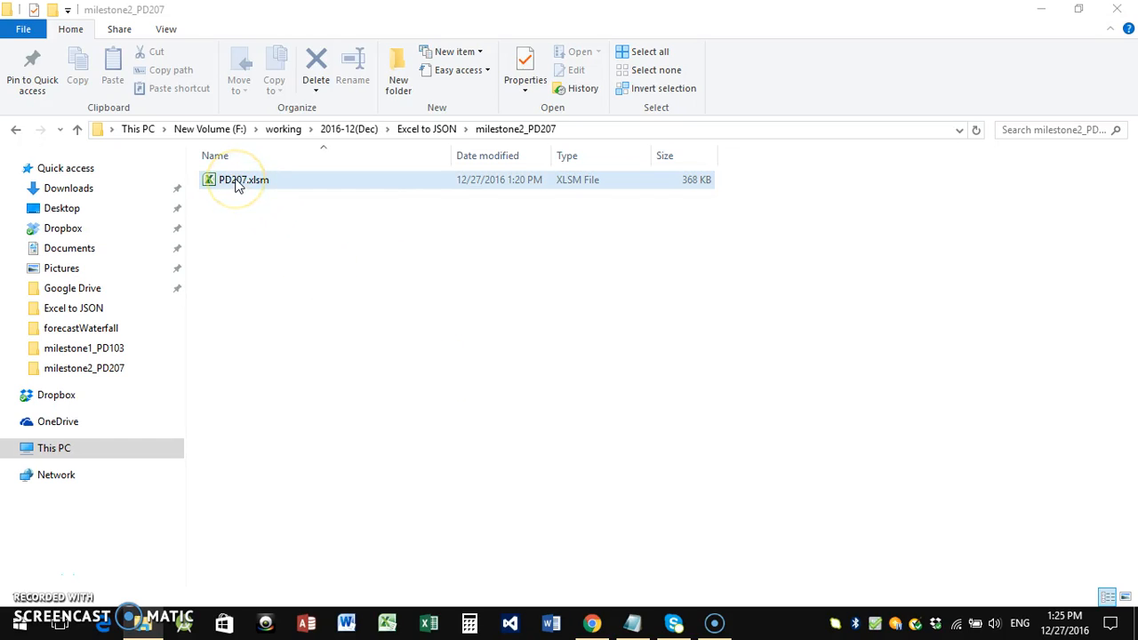
Open the PD207.xlsm macro workbook from the milestone2_PD207 folder in Excel.
double_click(243, 180)
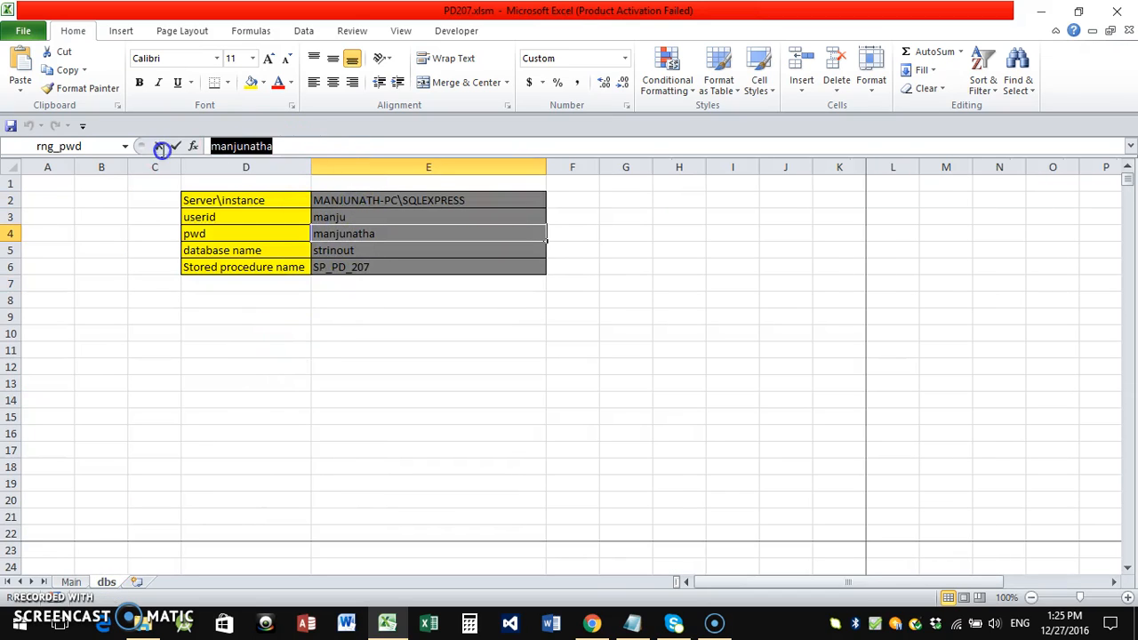
Enter the new database password on the dbs sheet, then select census rows 14–22 on Main.
text(s)
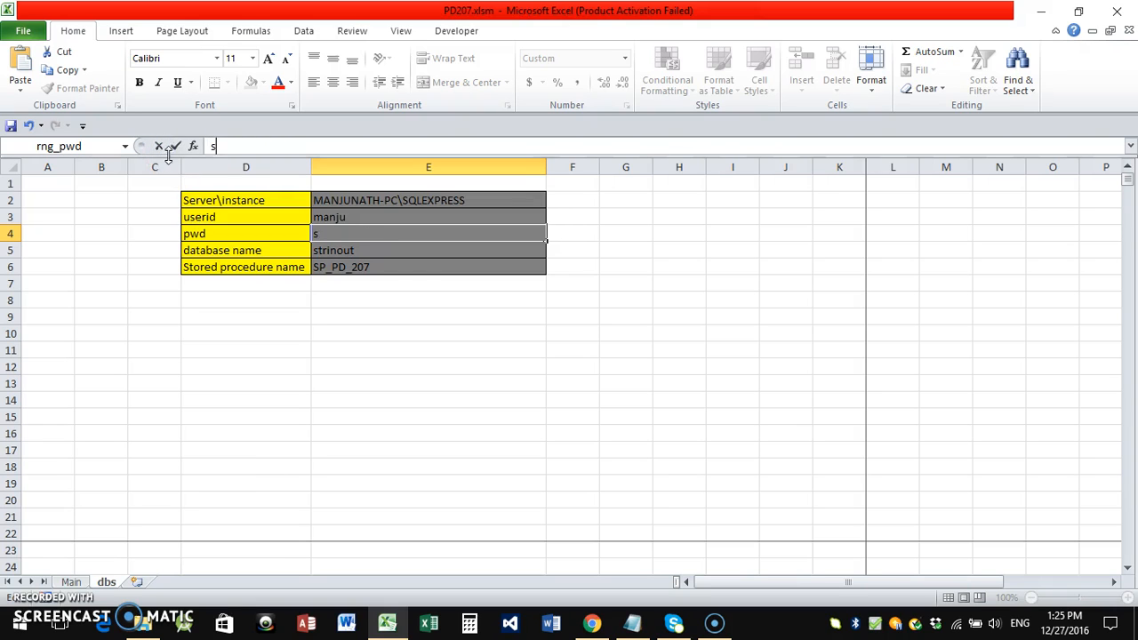
key(Enter)
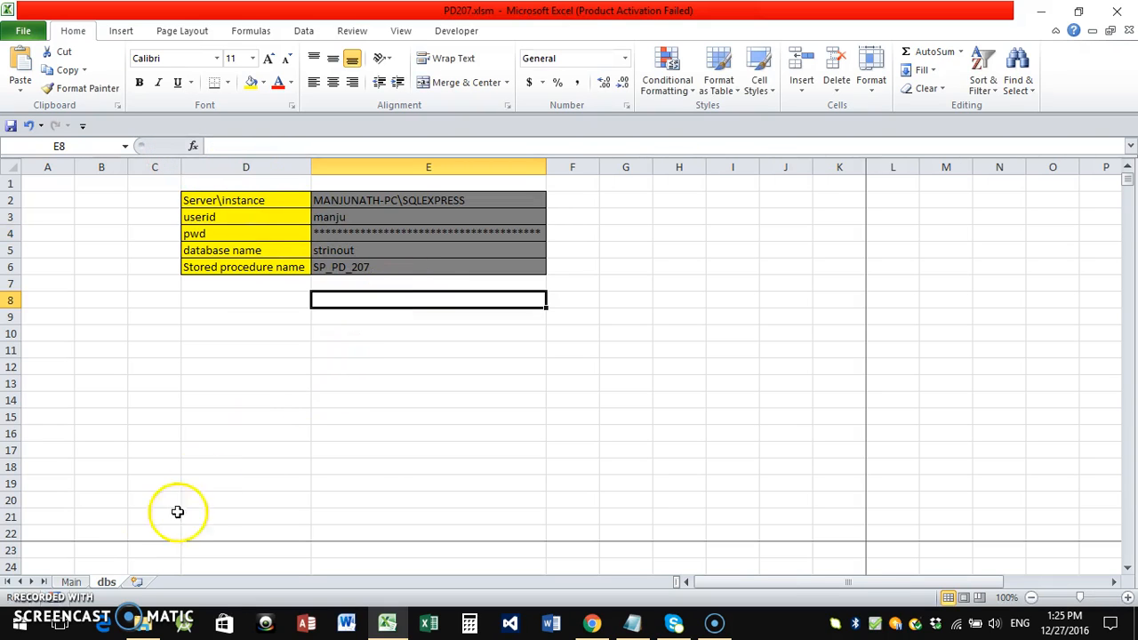
click(70, 581)
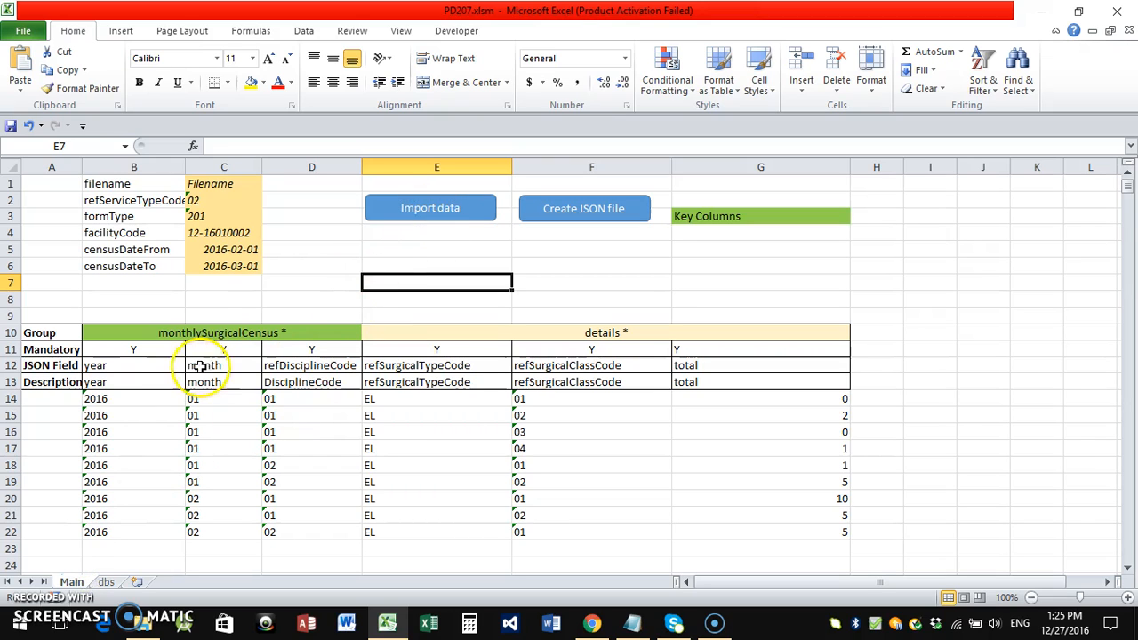
drag(95, 398, 844, 531)
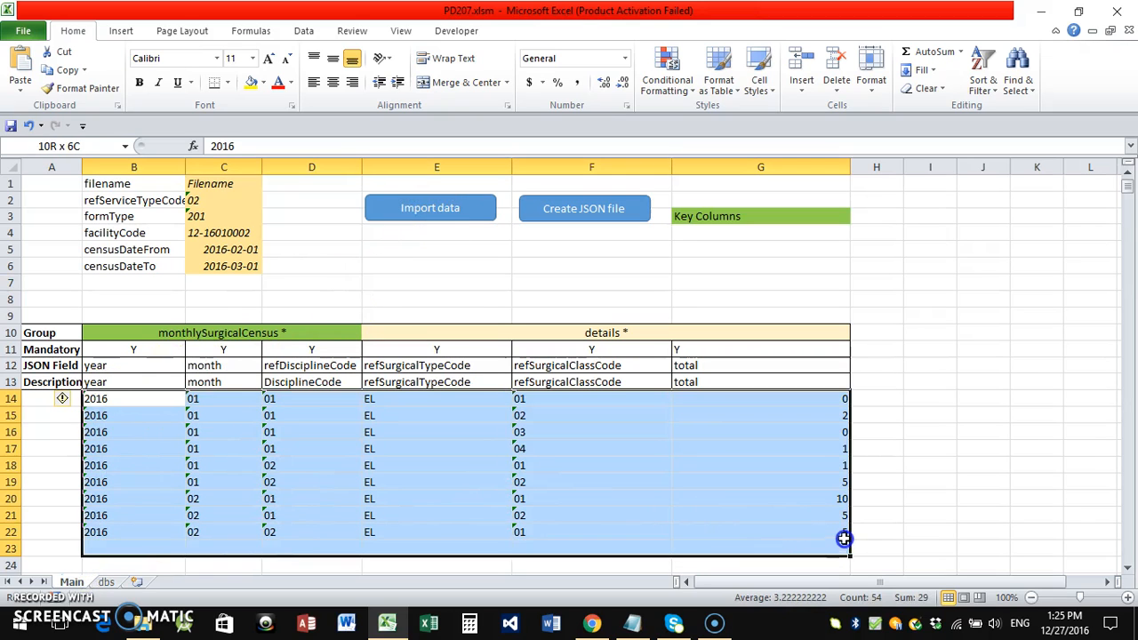
Check the stored procedure name, then generate the JSON file from Main and dismiss the confirmation.
click(106, 581)
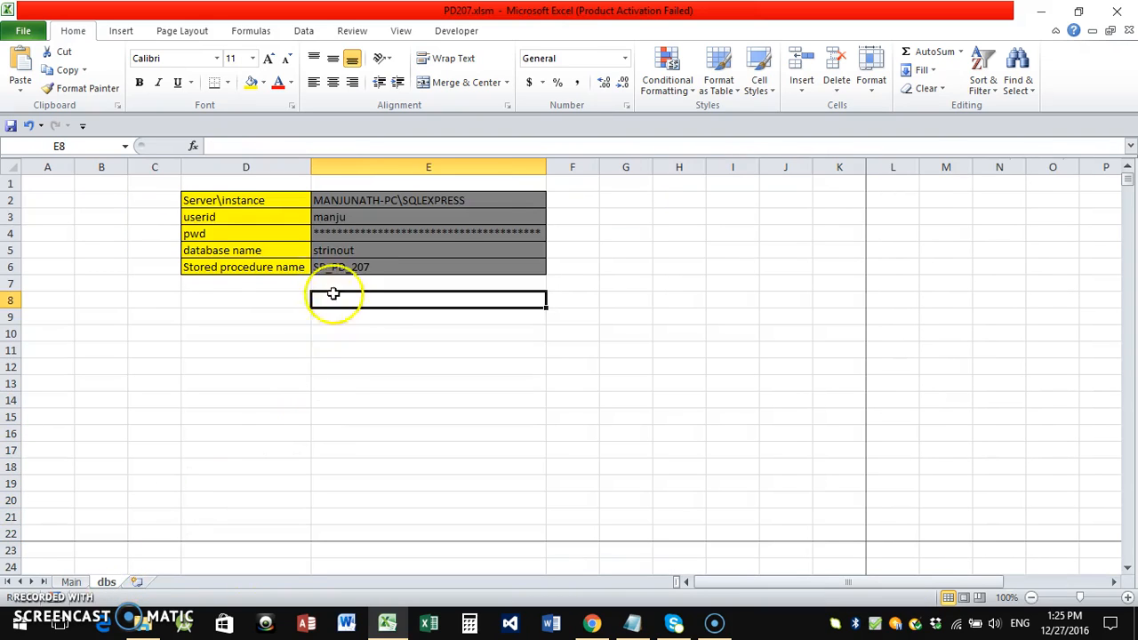
click(427, 267)
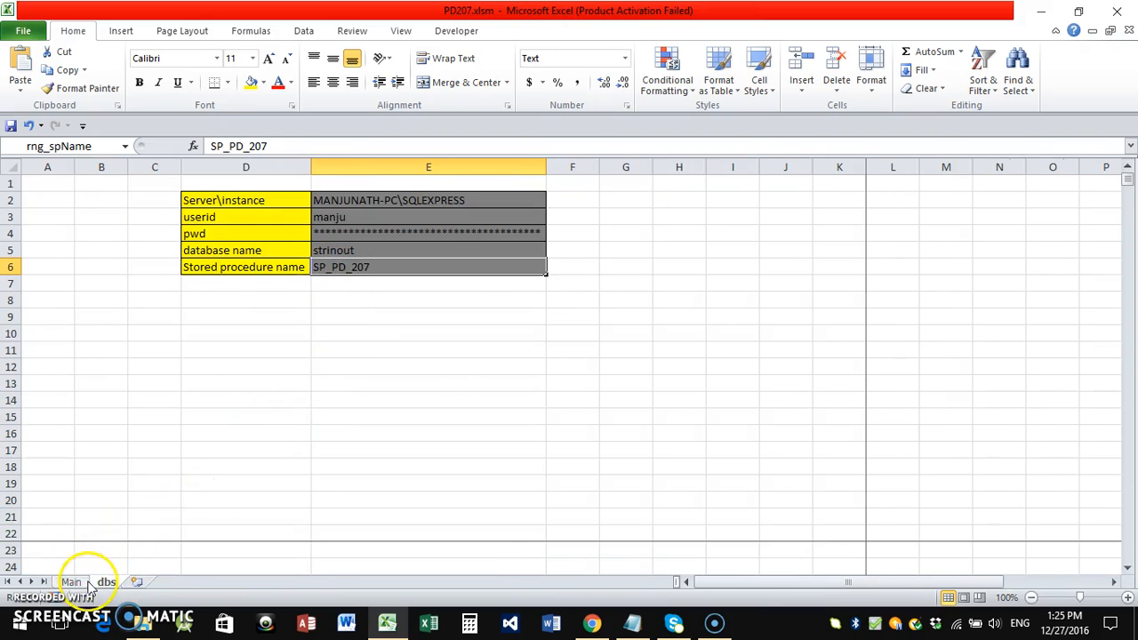
click(70, 582)
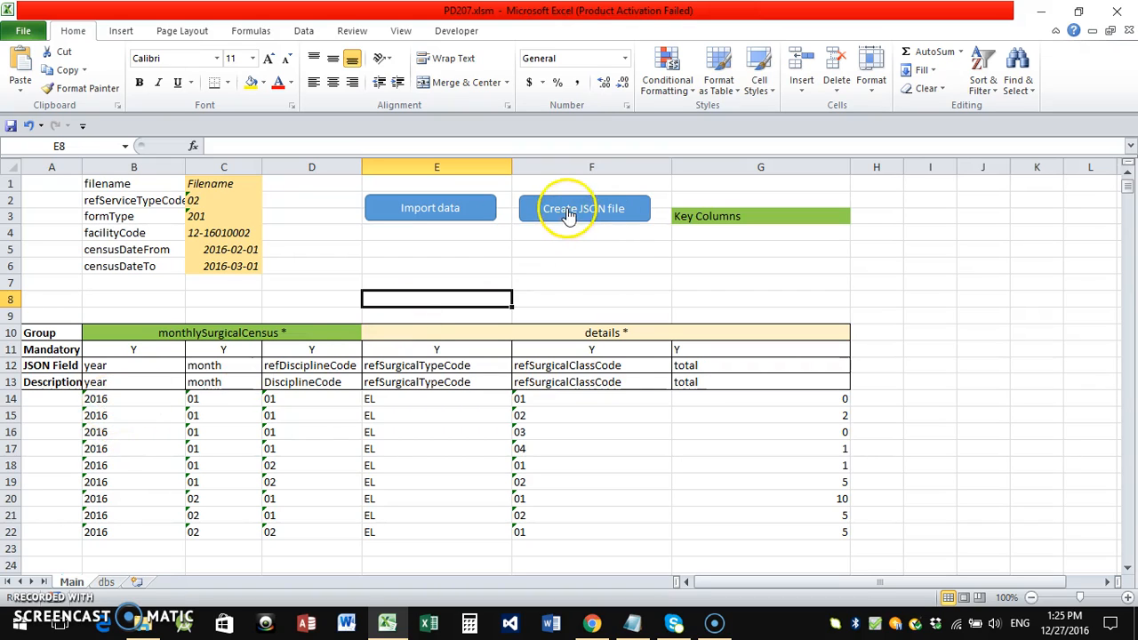
click(584, 207)
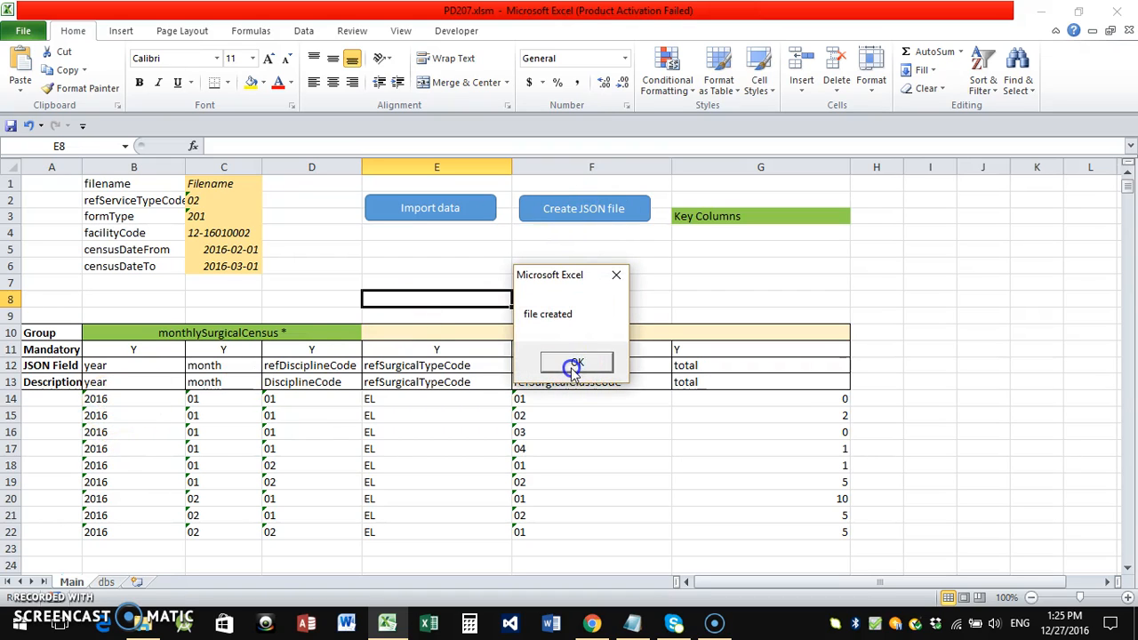
click(575, 363)
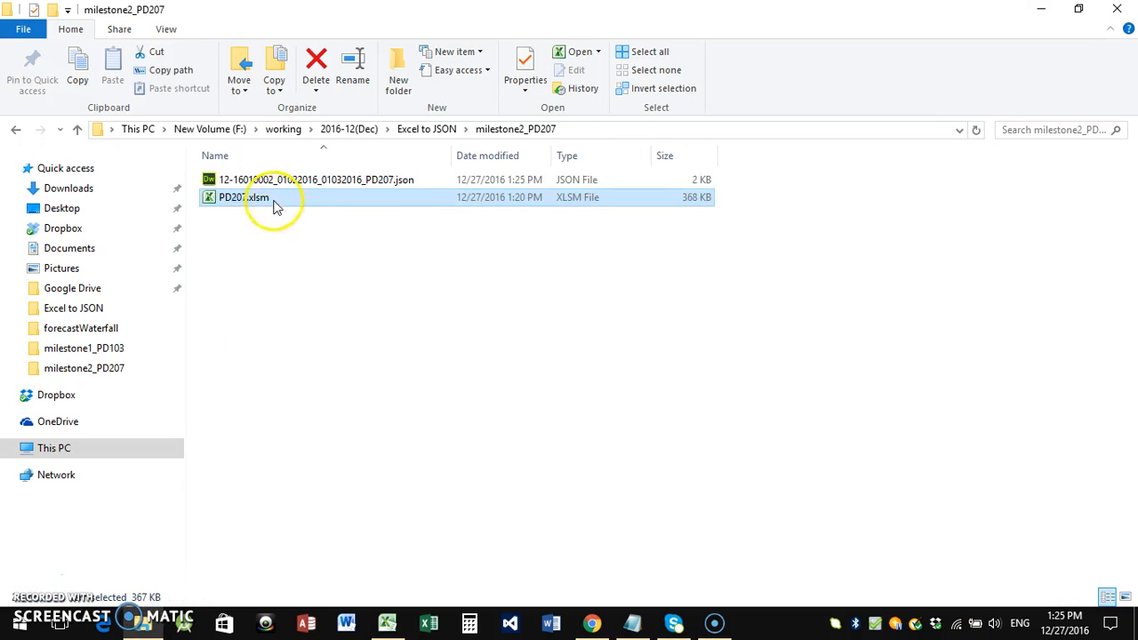
click(306, 180)
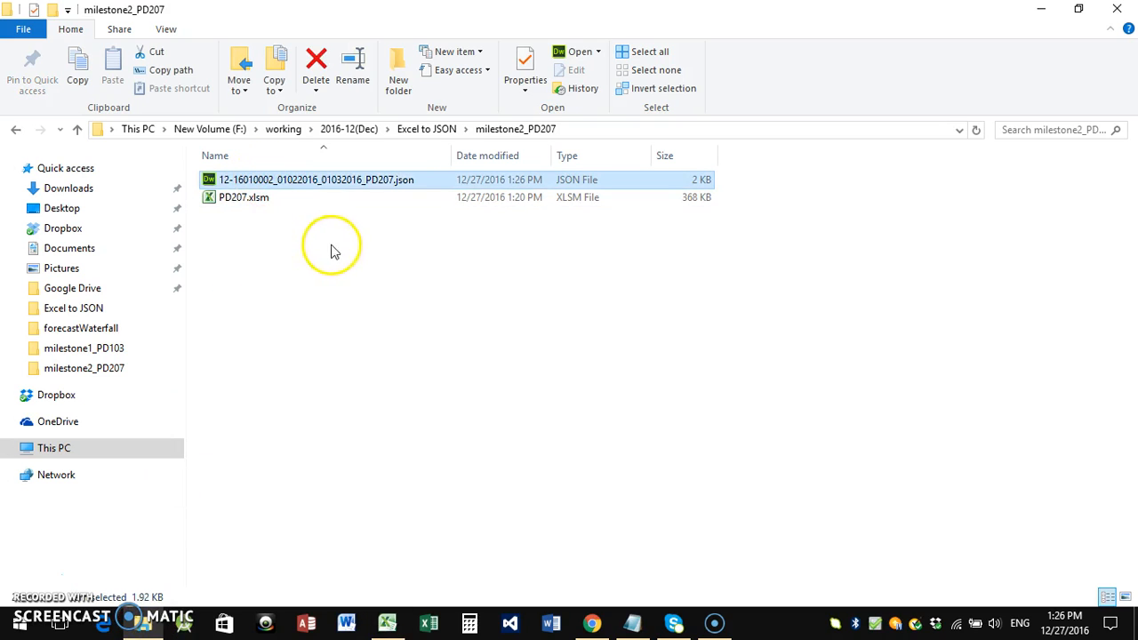
Review the exported PD207 JSON census records in Dreamweaver, then return to Excel.
double_click(315, 179)
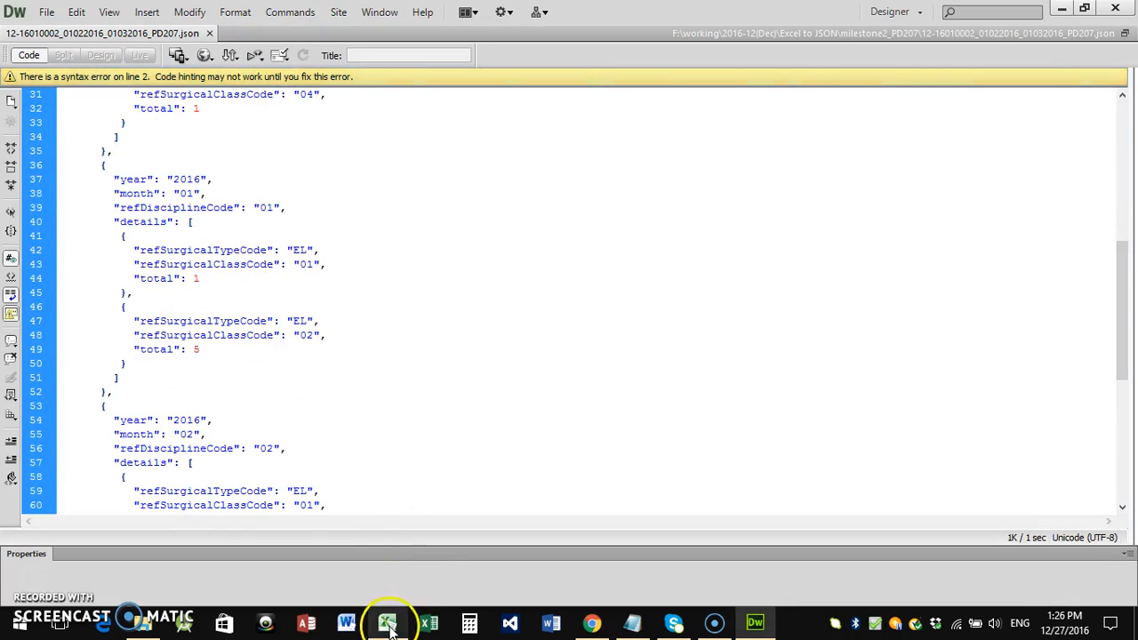
click(384, 622)
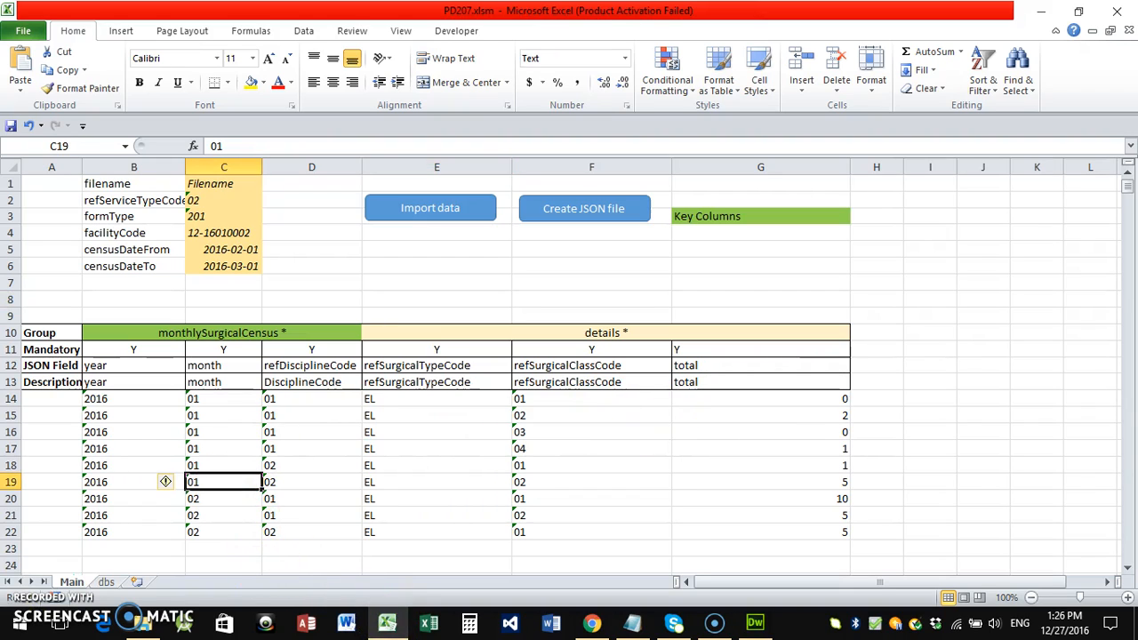